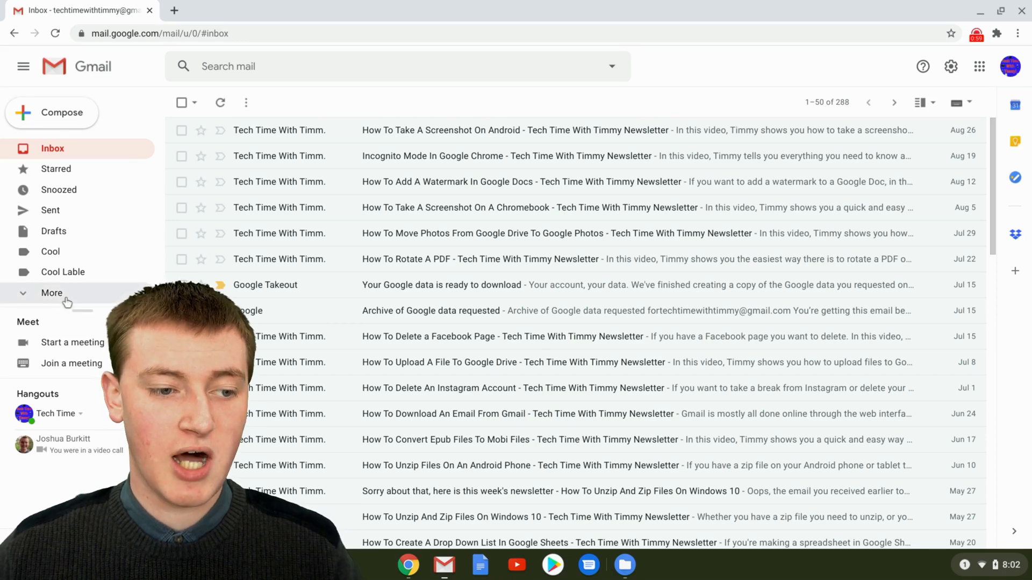
- Reveal the extra mail categories, then enter the query "-in:inbox -in:sent" in the search box
click(51, 292)
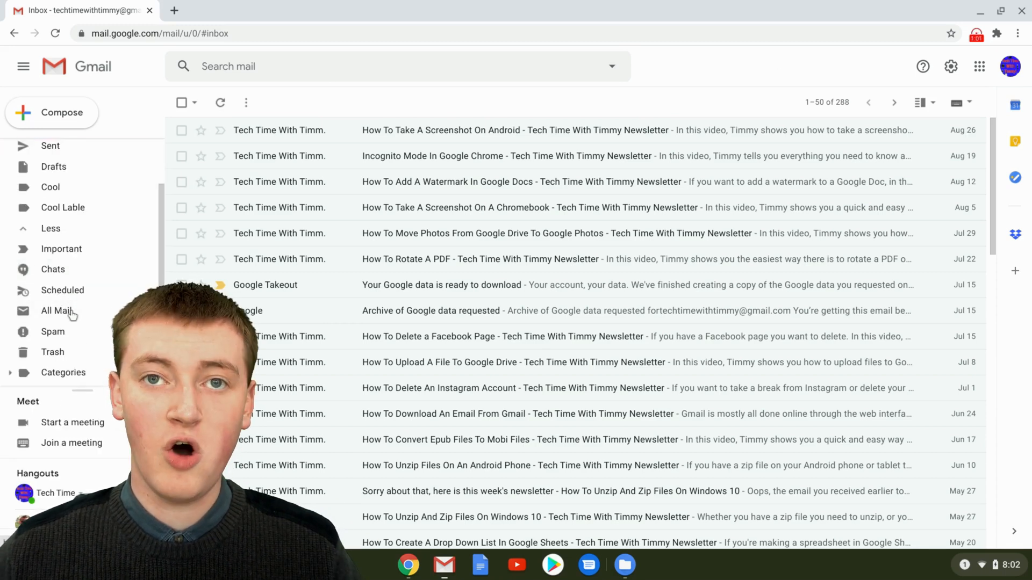
click(57, 309)
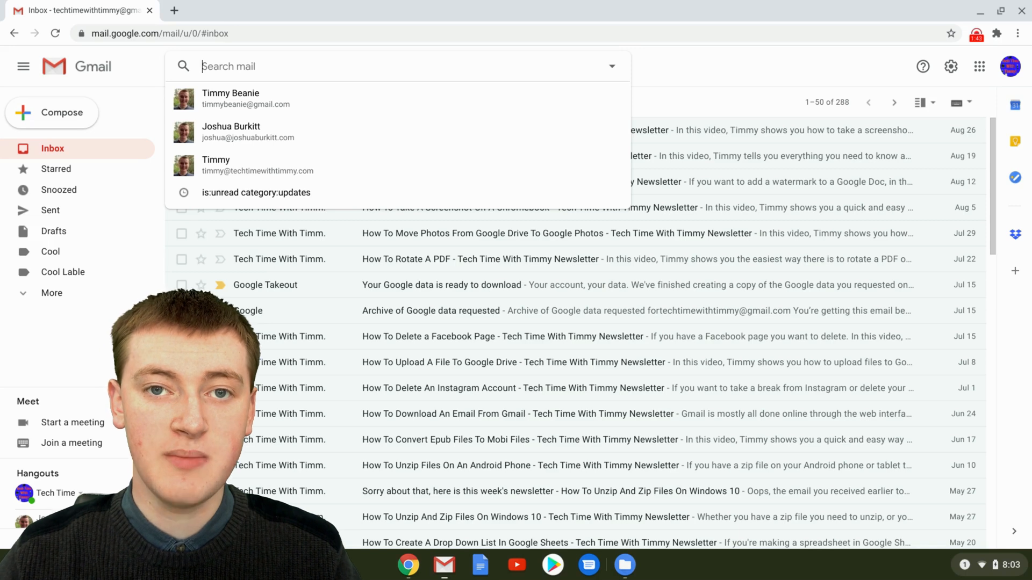
text(h)
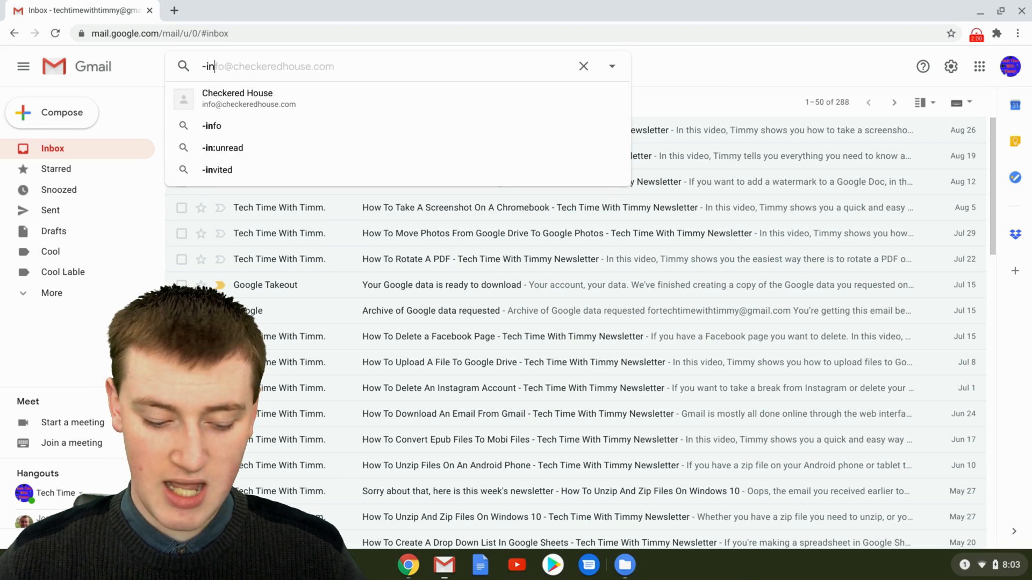
click(222, 147)
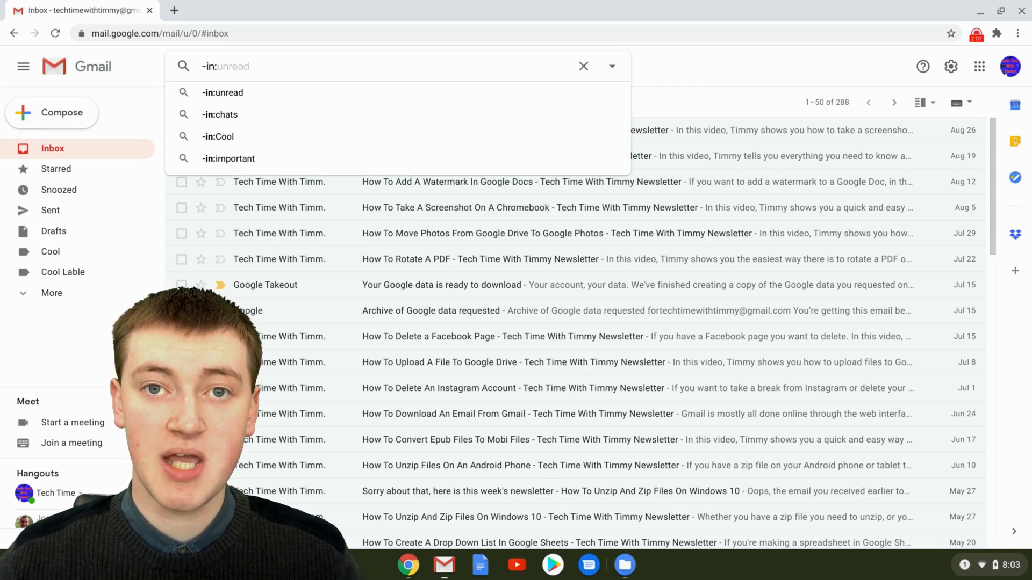
text(-in:inbox)
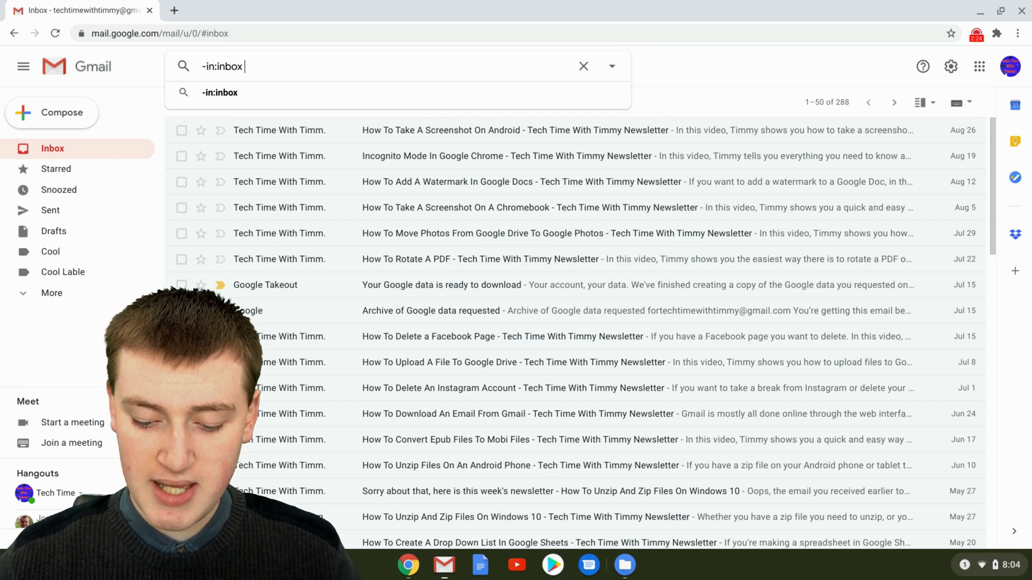
text(-in:sent)
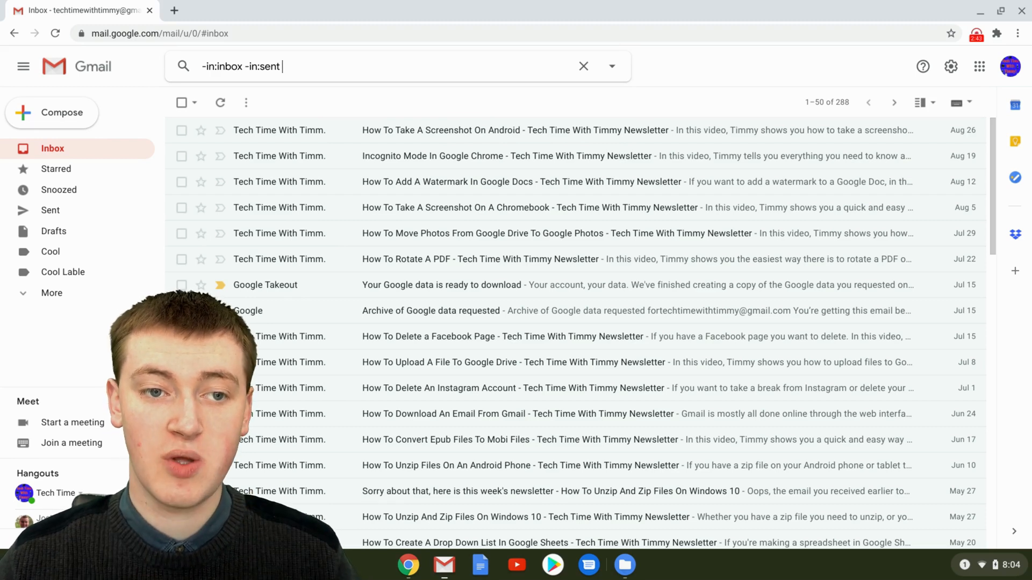
- Append "-in:drafts -in:cool -in:cool lable" to the query and run it, returning four messages
text(-in:drafts)
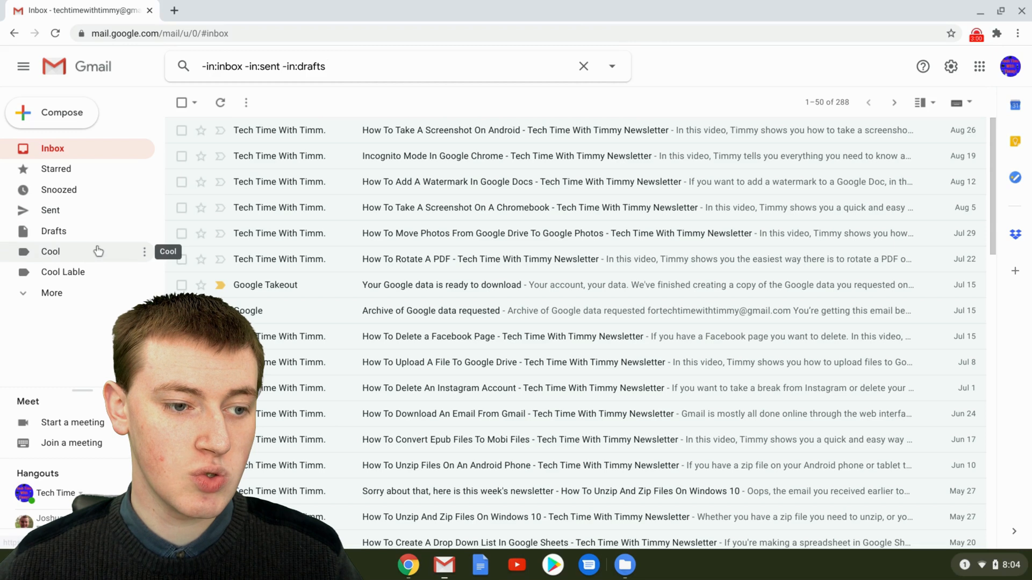
mouse_move(106, 279)
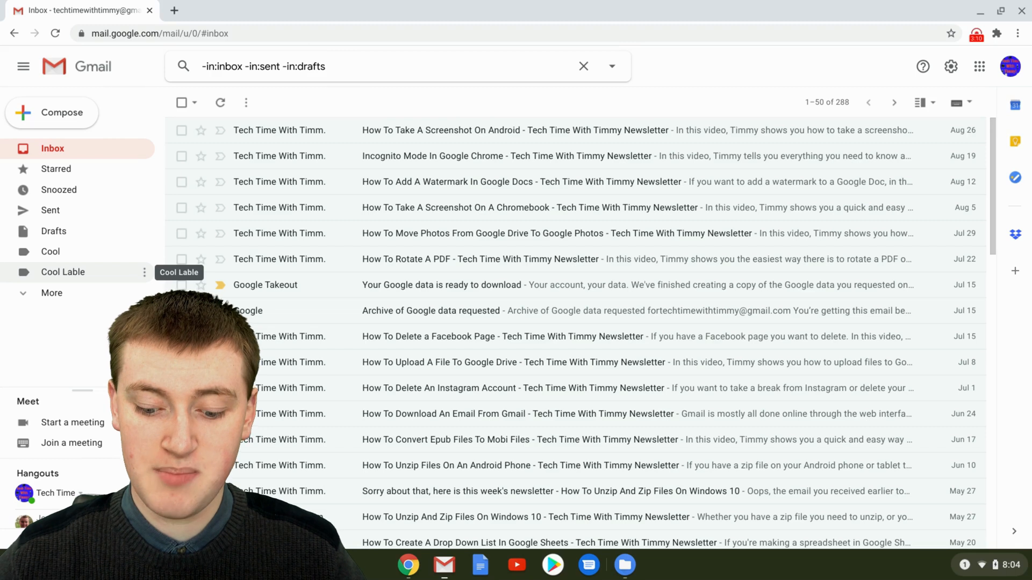
text(-)
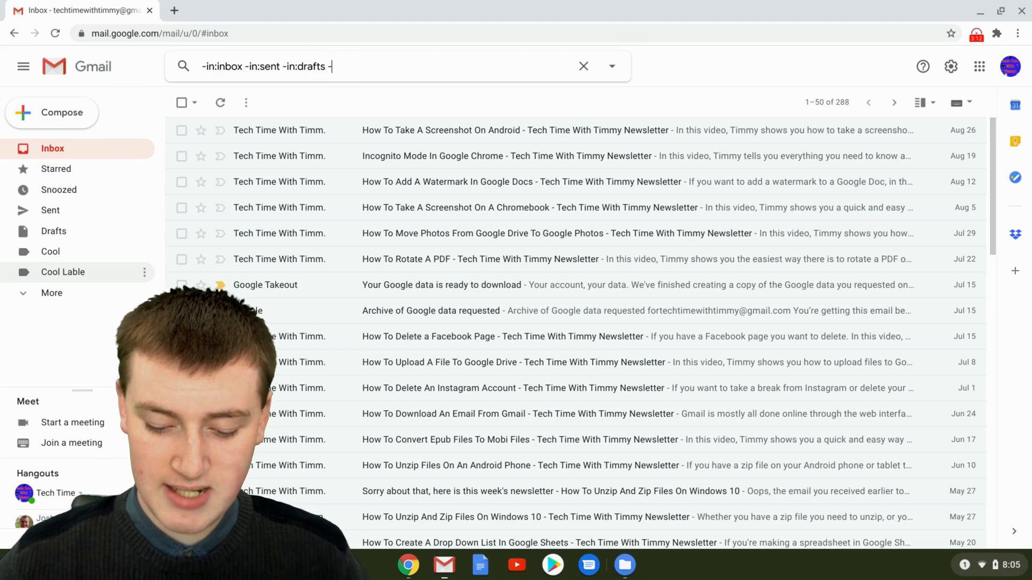
text(in:c)
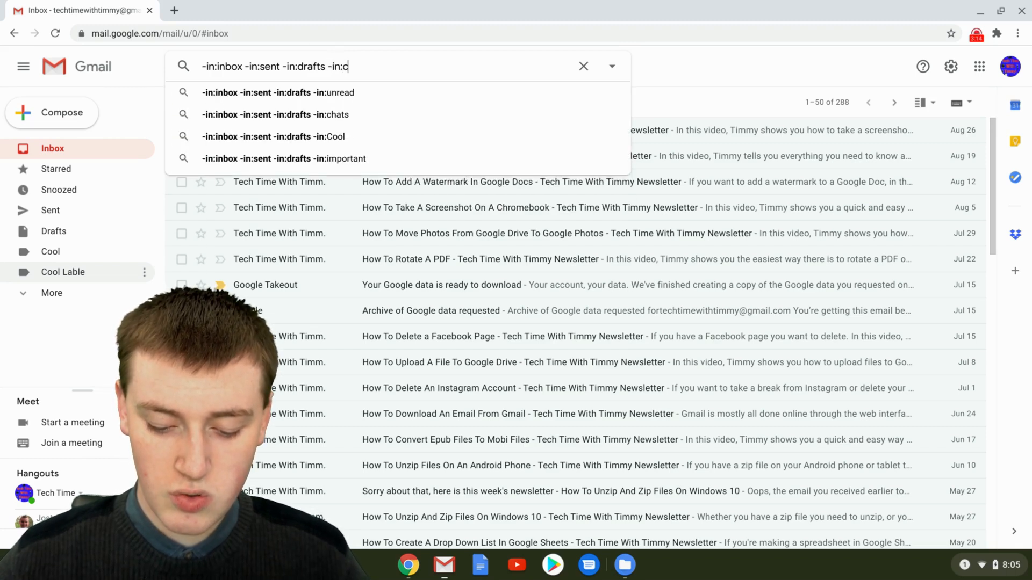
text(ool)
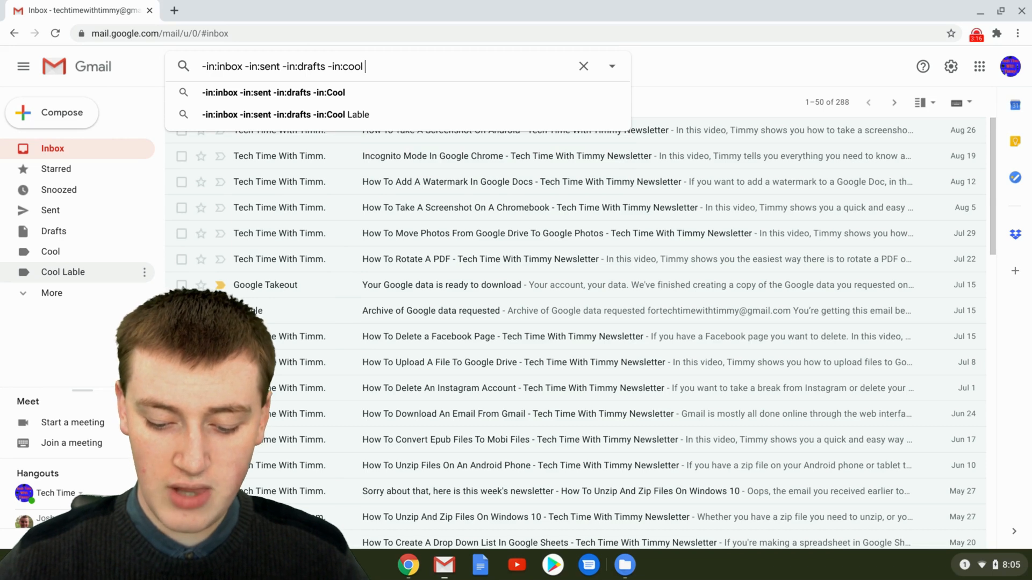
text(-)
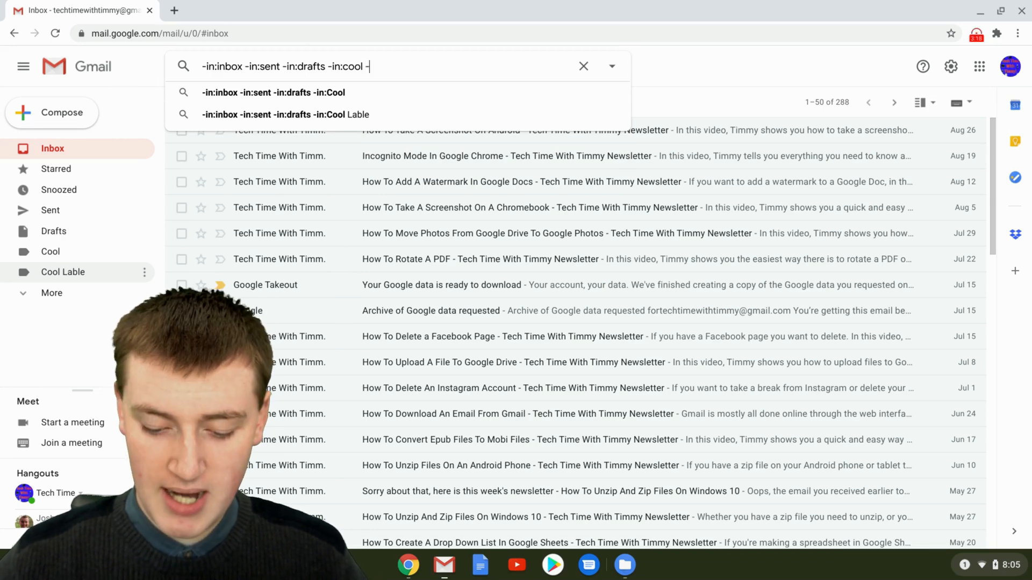
text(in:cool lable)
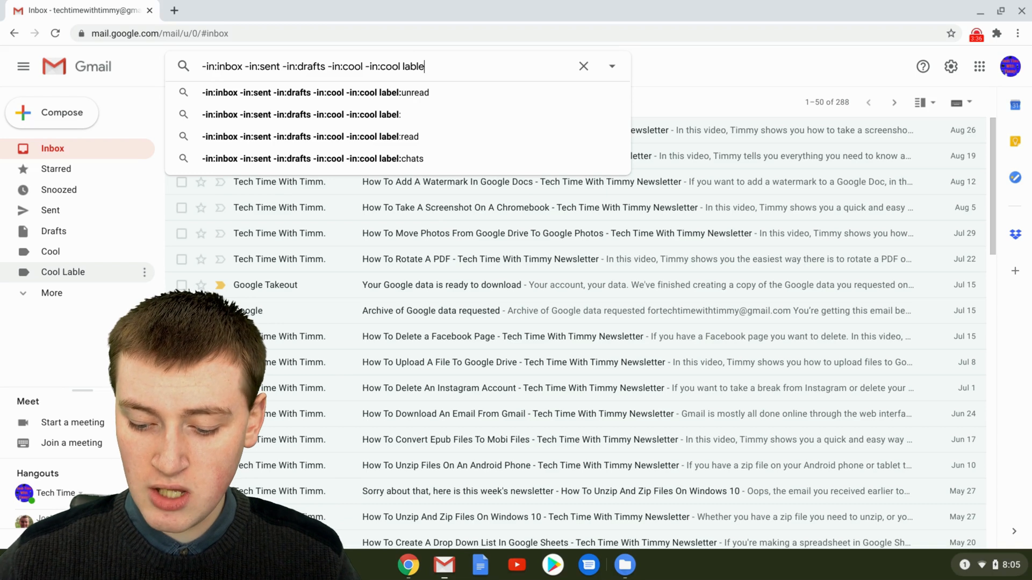
key(Enter)
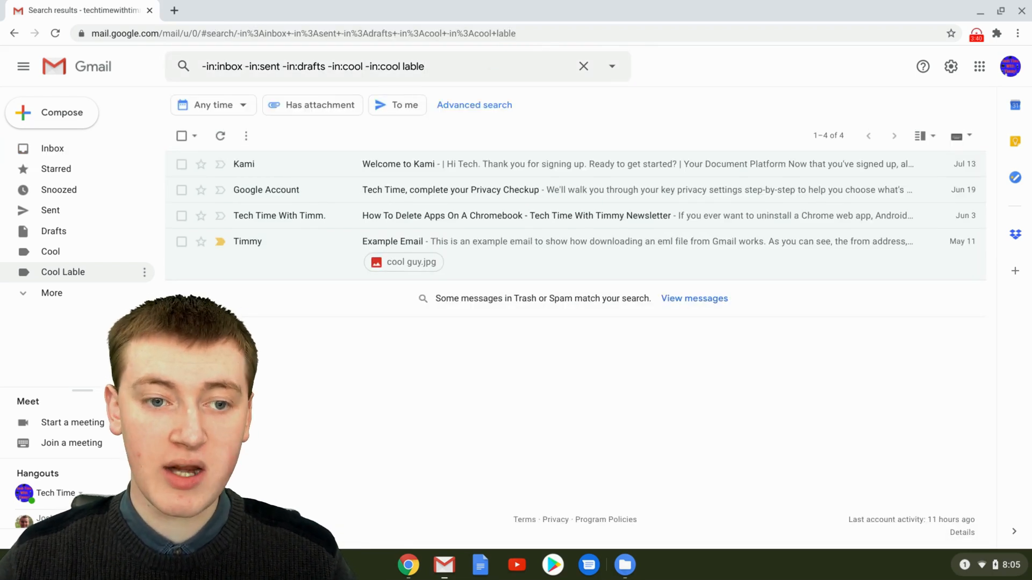
mouse_move(543, 163)
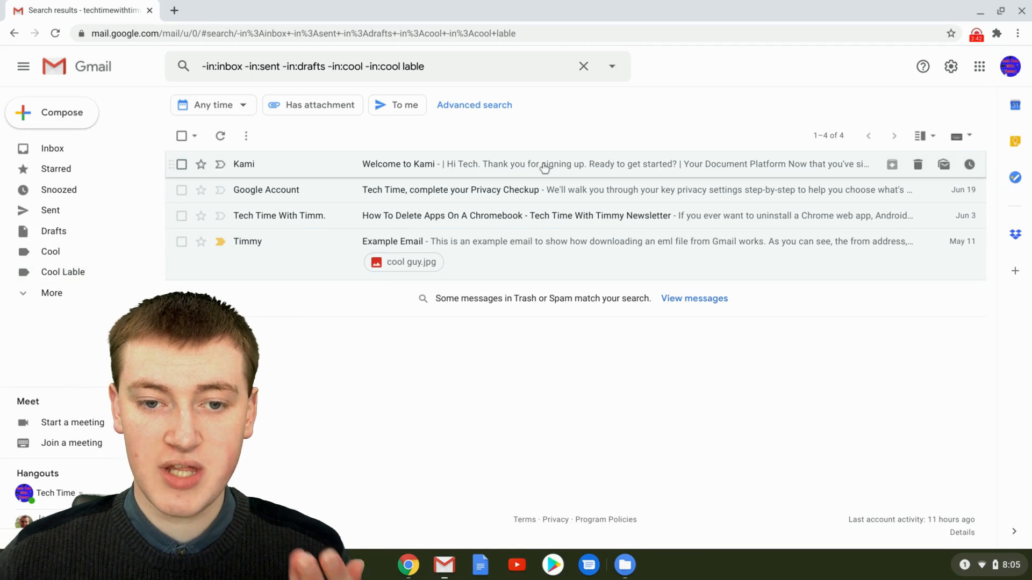
- Select and then deselect all four archived messages in the results list
click(398, 163)
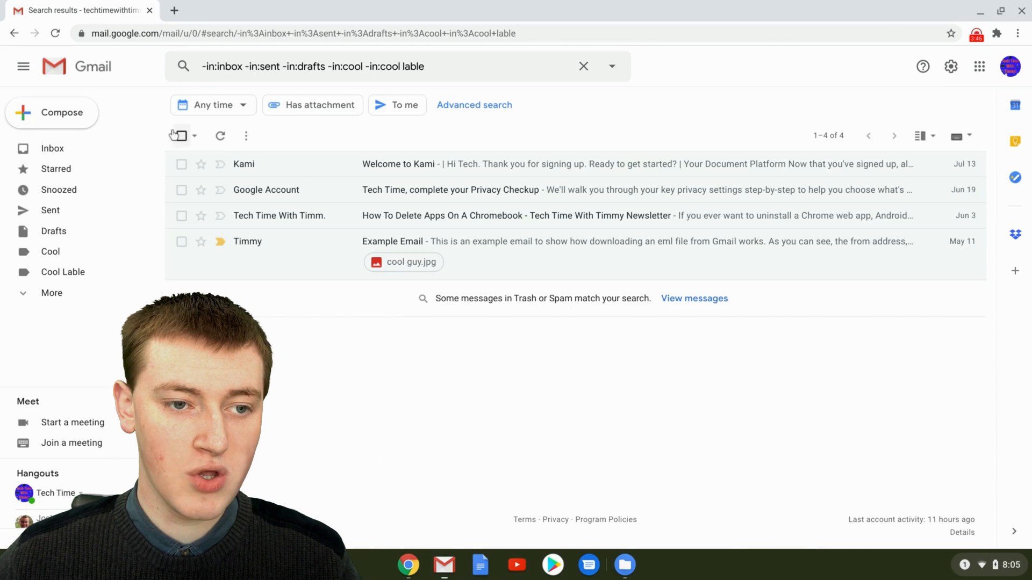
click(181, 136)
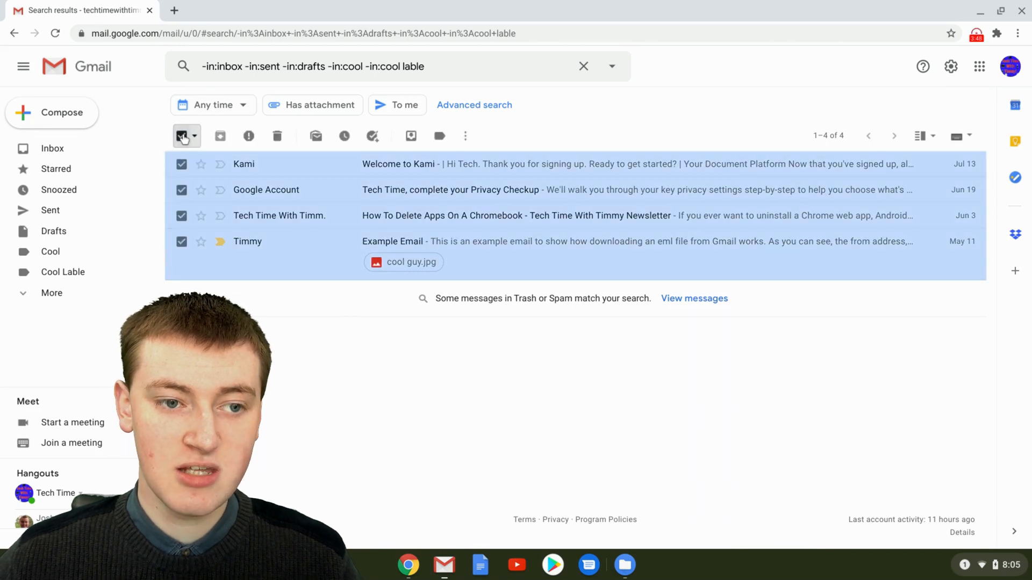
click(181, 136)
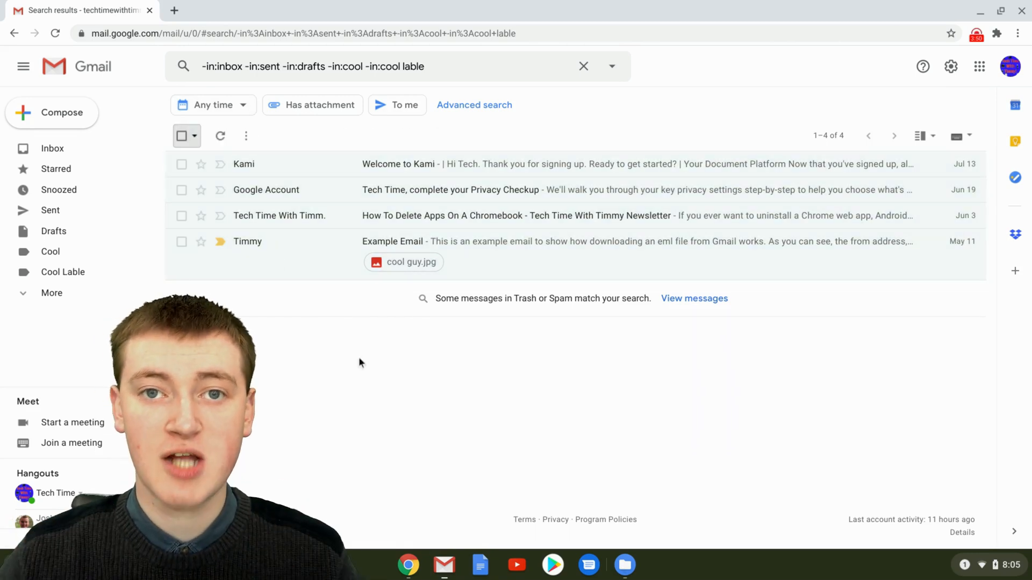